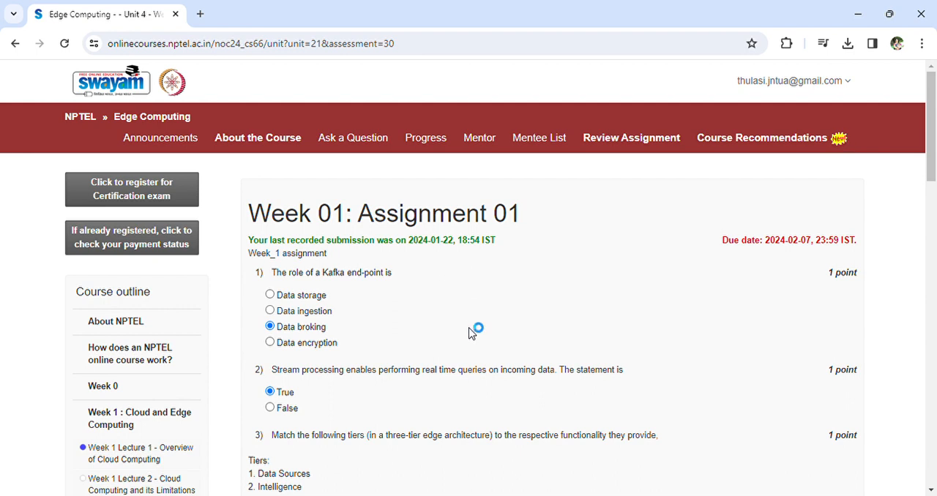
- Scroll to the end of the Week 01 Edge Computing assignment and submit the answers
scroll(down, 3)
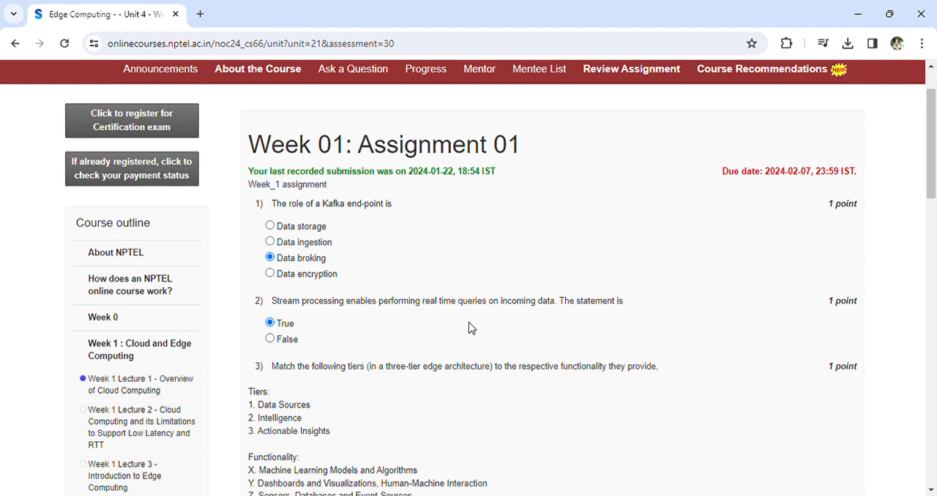
scroll(down, 3)
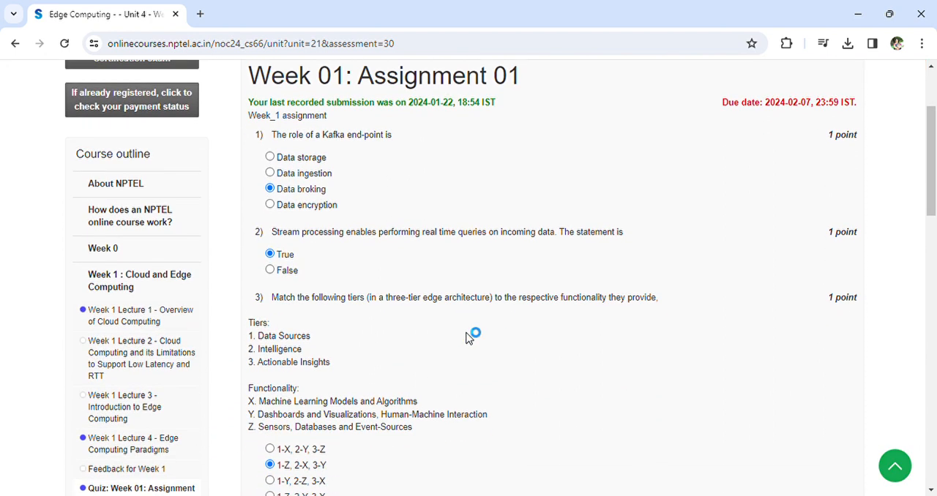
mouse_move(468, 334)
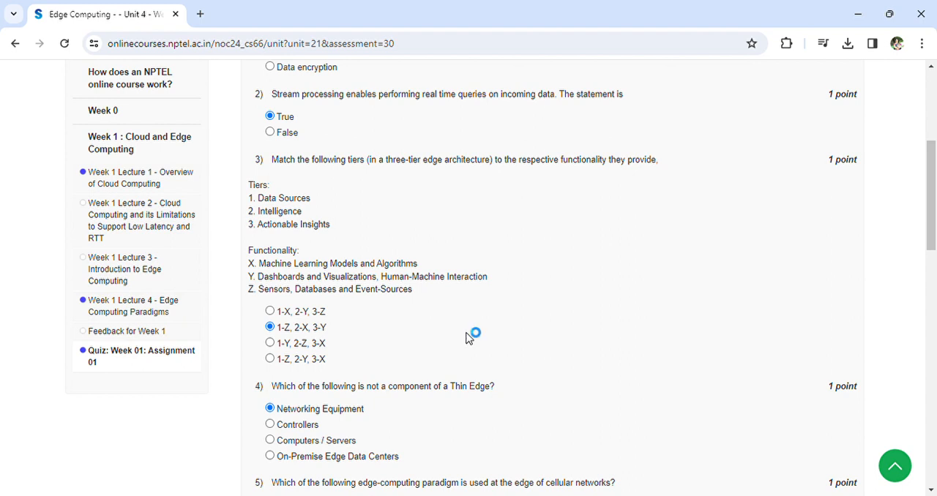
mouse_move(469, 334)
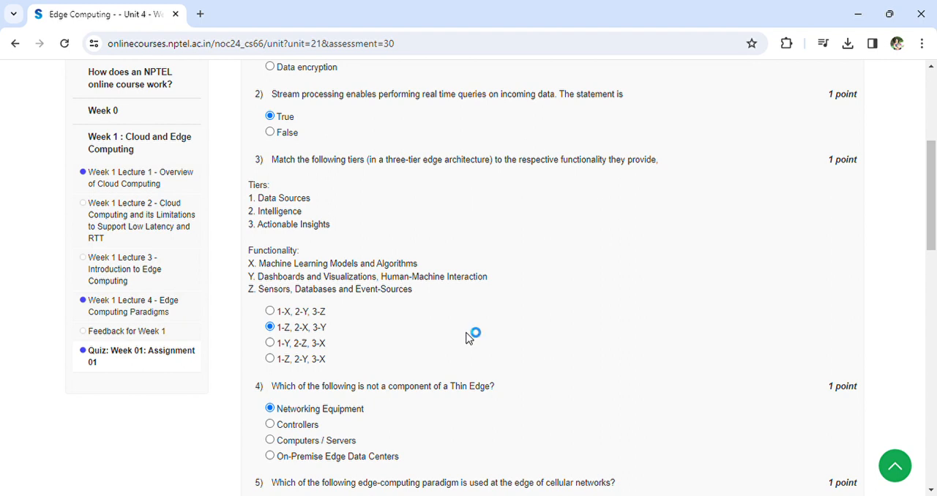
mouse_move(469, 333)
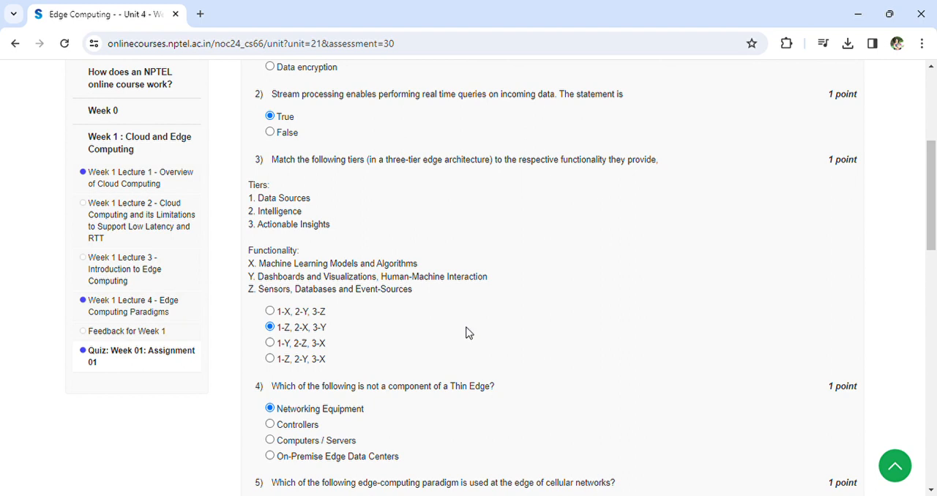
scroll(down, 3)
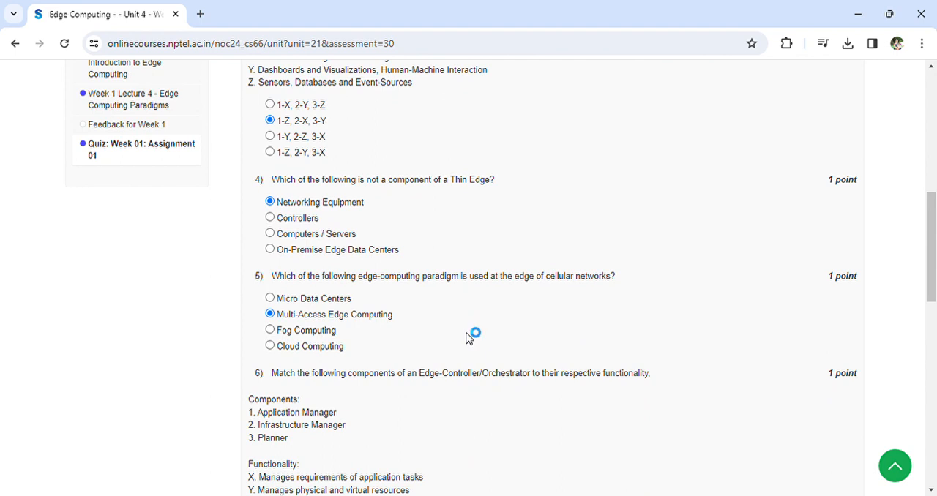
scroll(down, 3)
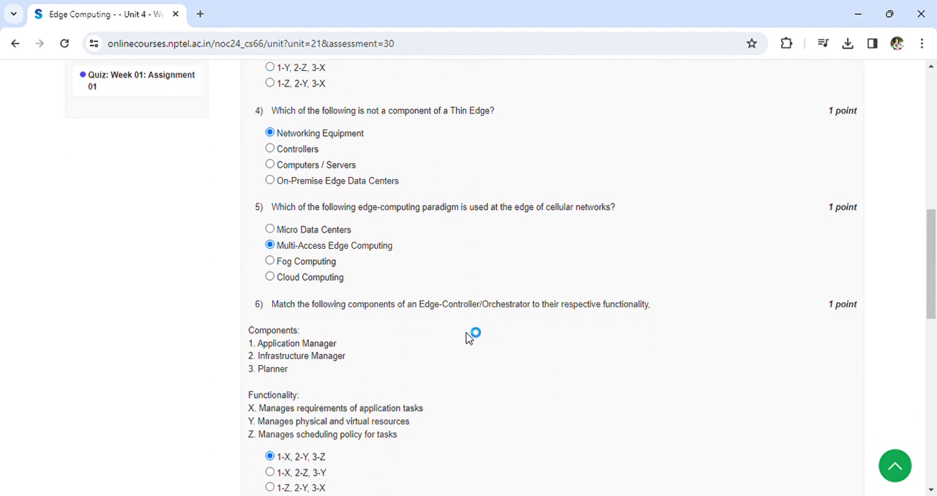
scroll(down, 3)
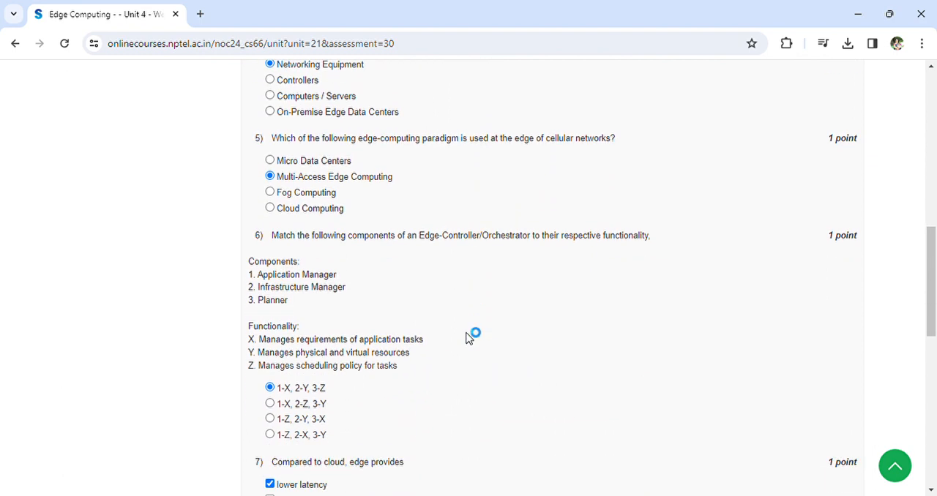
scroll(down, 3)
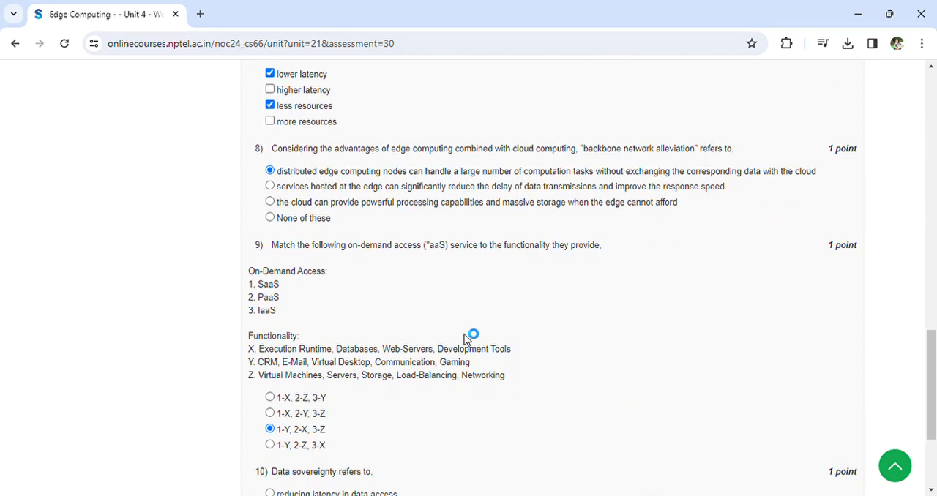
scroll(down, 3)
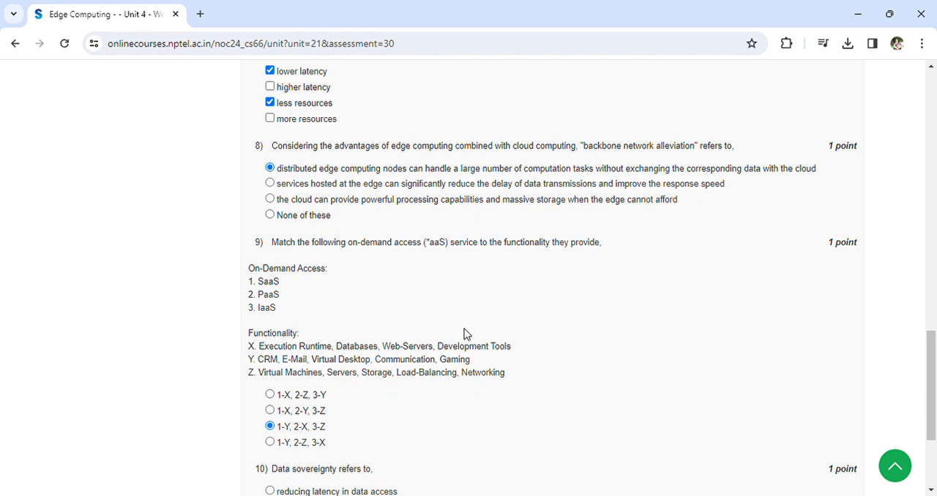
click(467, 334)
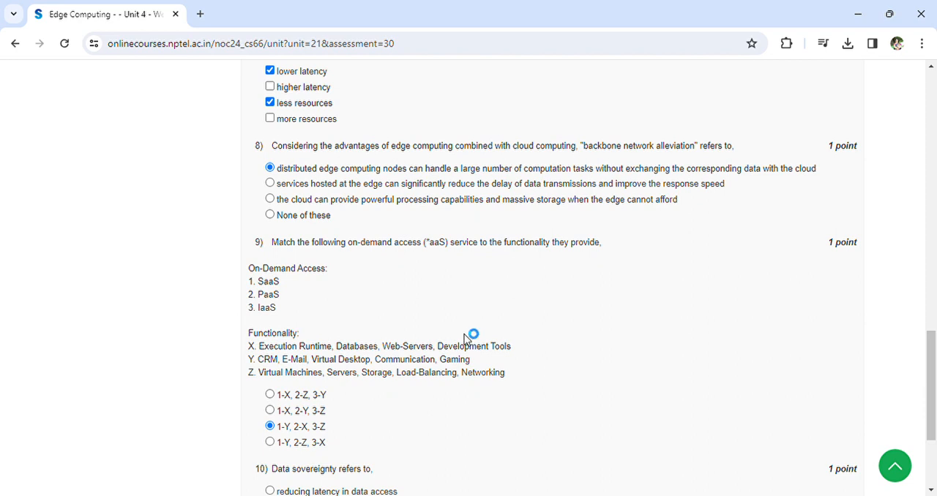
mouse_move(466, 334)
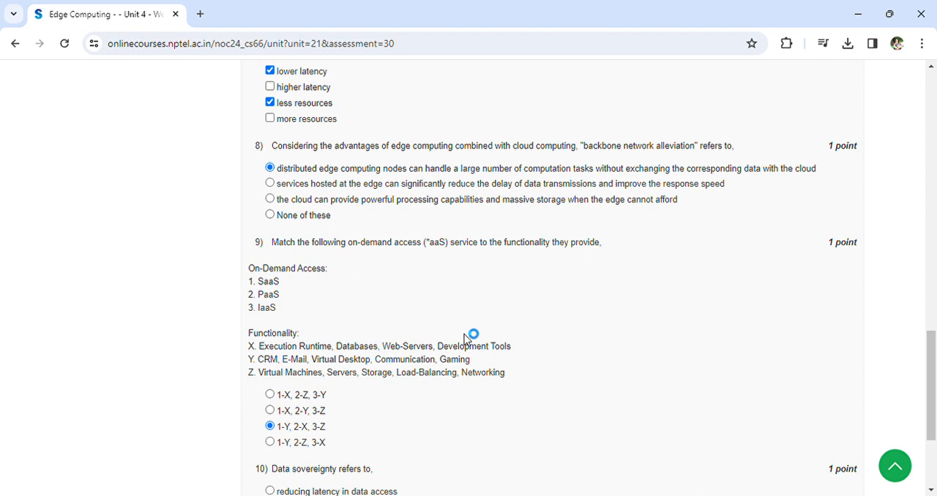
mouse_move(466, 334)
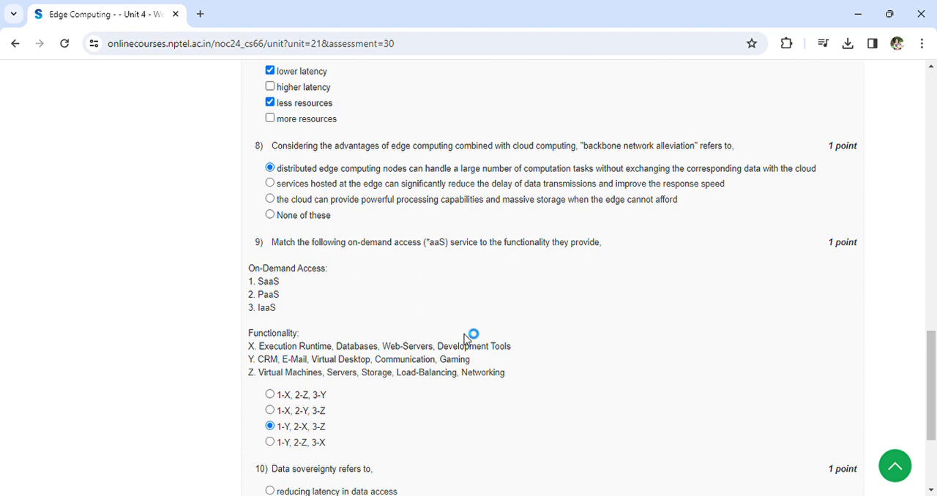
mouse_move(465, 333)
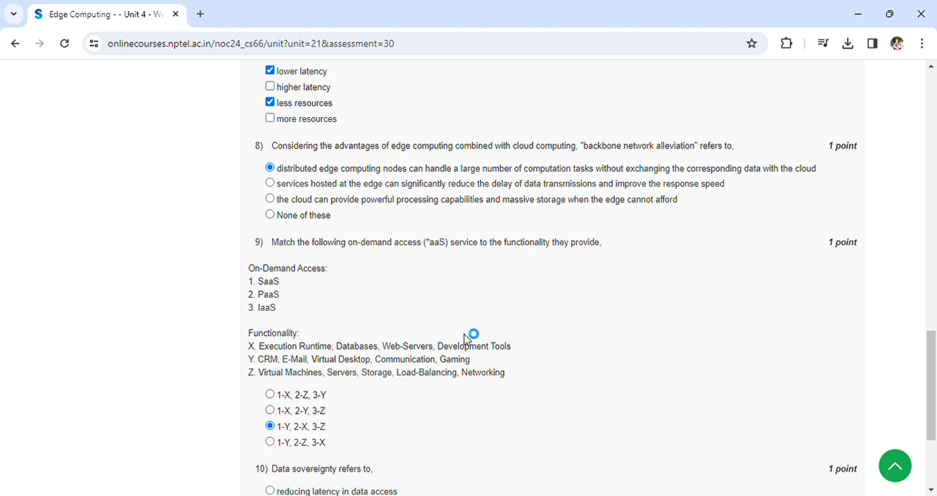
mouse_move(467, 334)
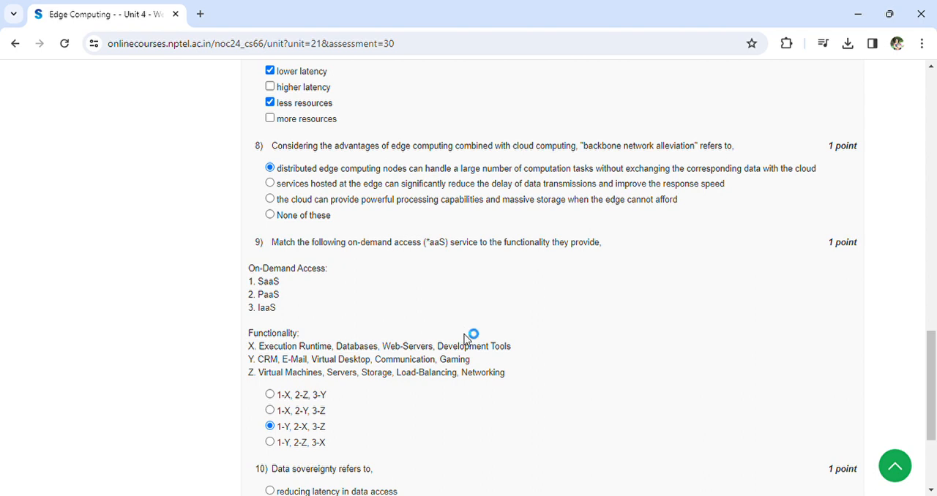
scroll(down, 3)
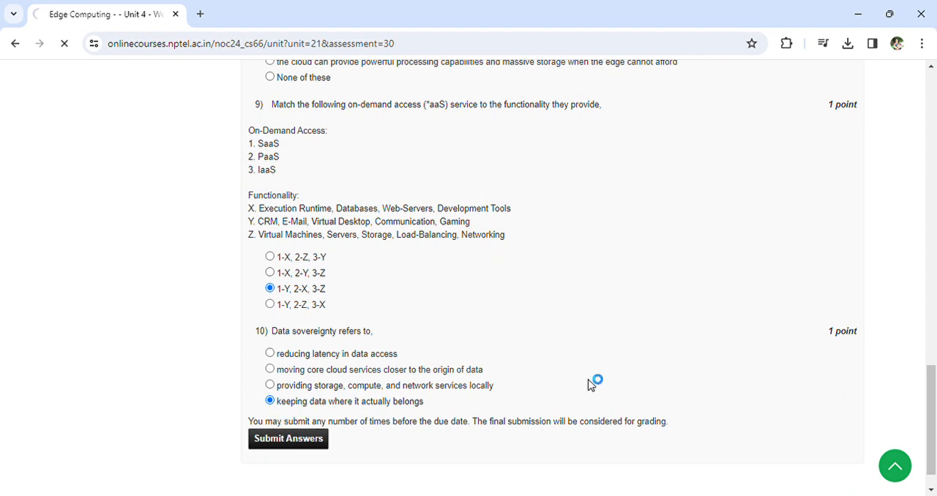
click(287, 439)
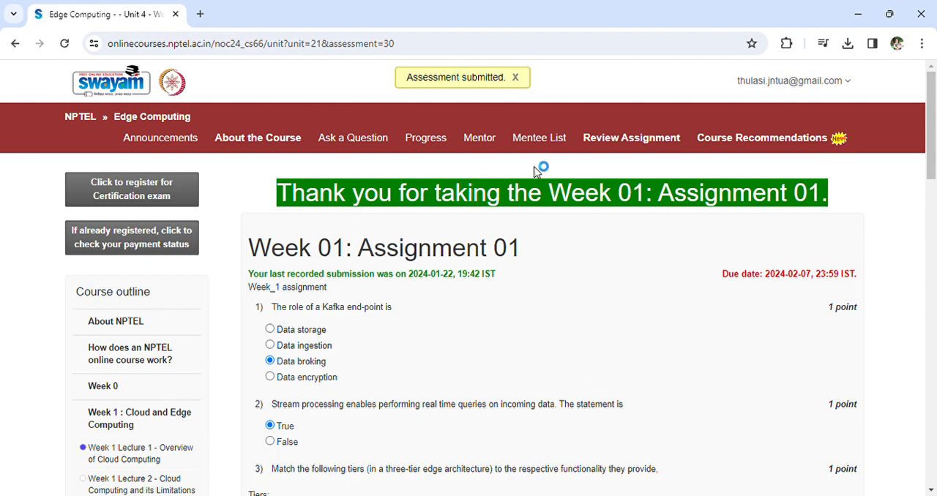
mouse_move(612, 293)
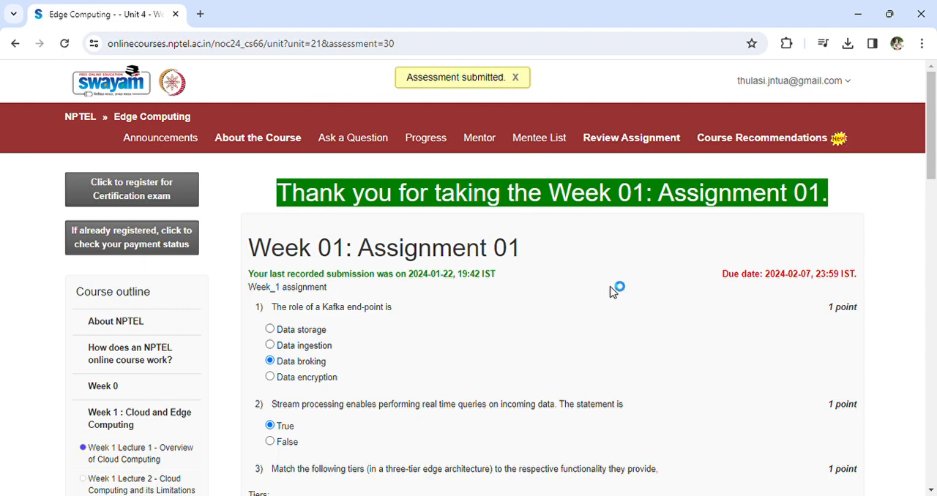